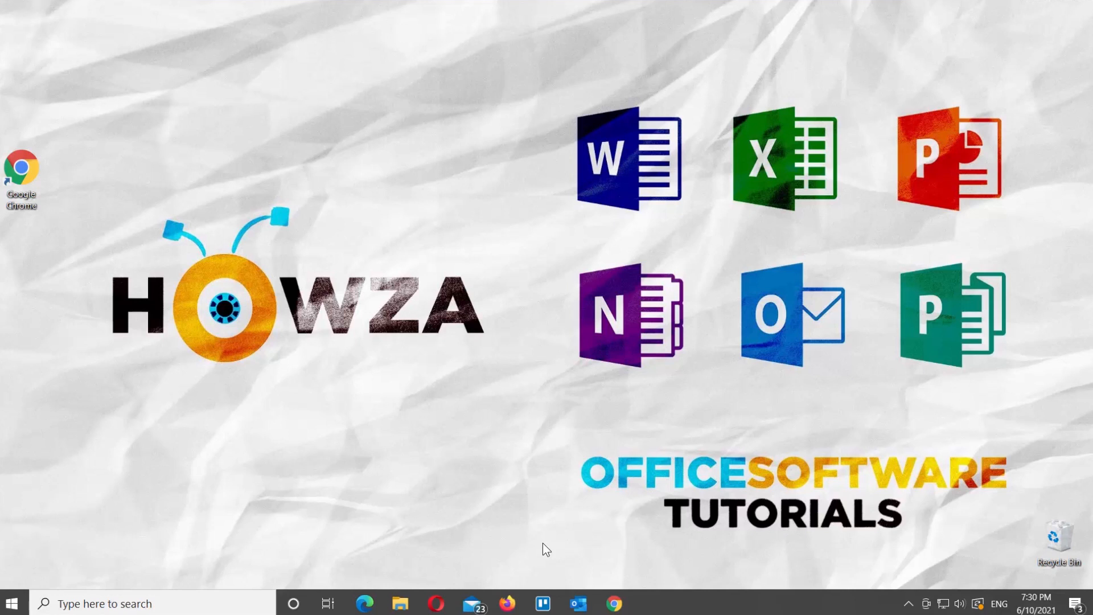
mouse_move(609, 580)
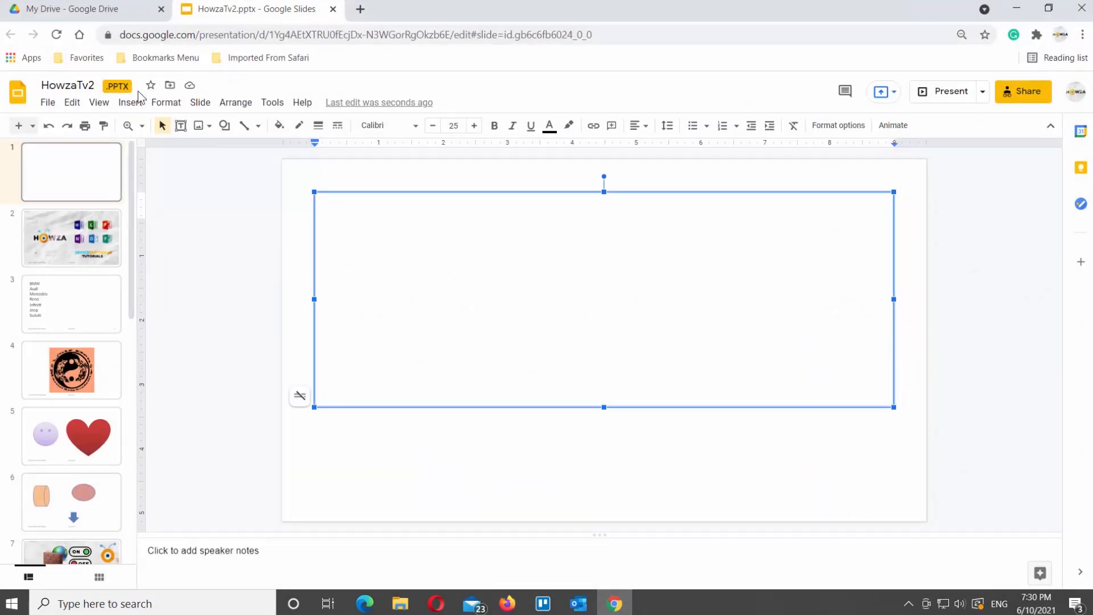
Bring up the Insert special characters picker for the empty text box.
click(130, 102)
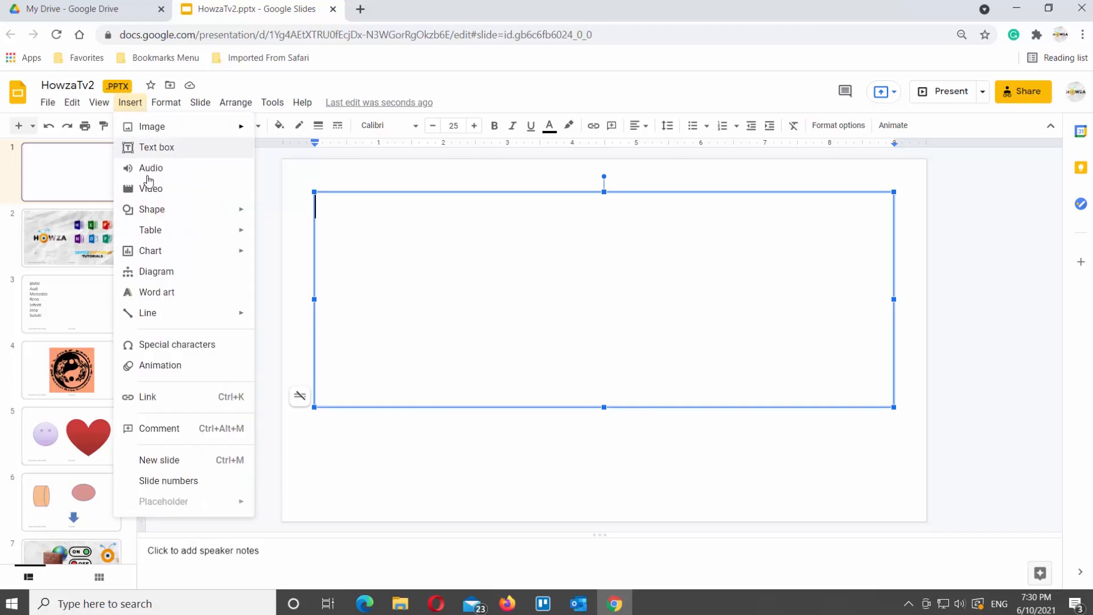
click(177, 343)
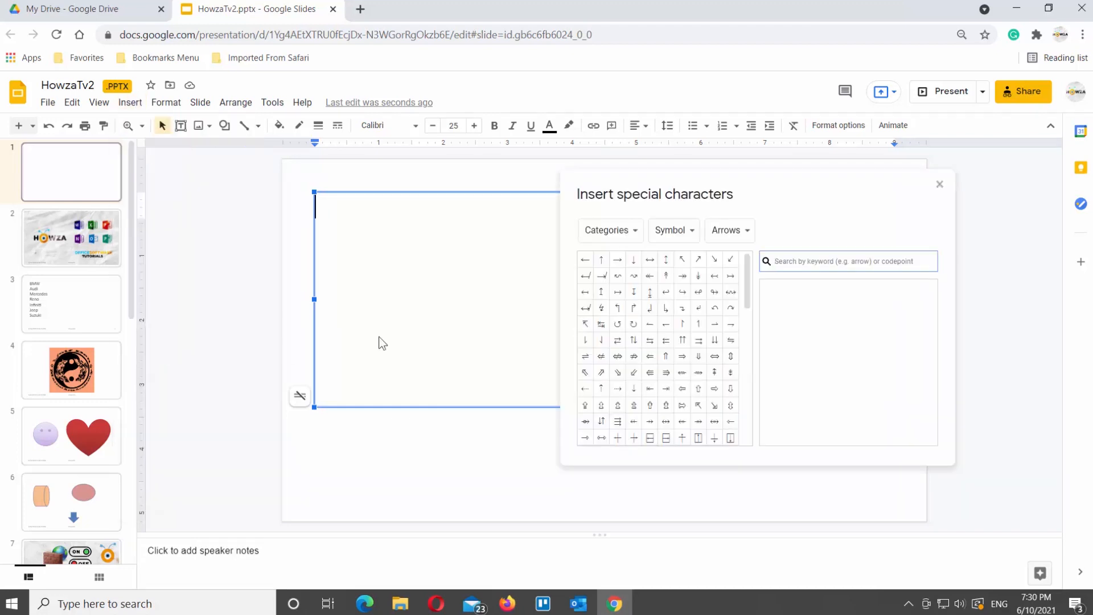
Search 'ch' and insert checked ballot boxes, a green check and plain check marks, removing ones rendering as empty boxes.
text(check)
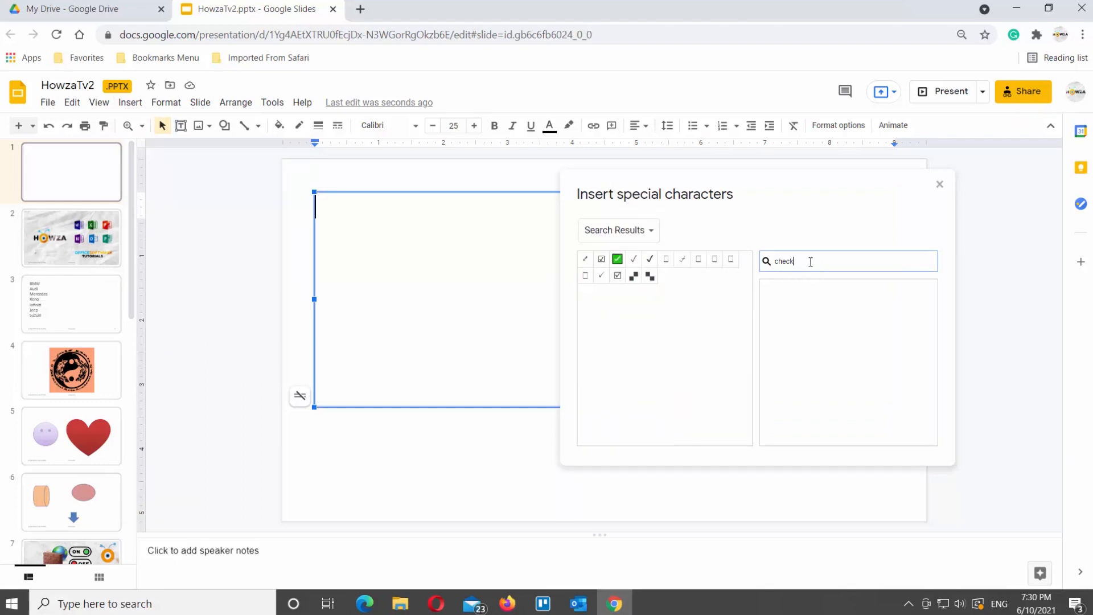
click(617, 259)
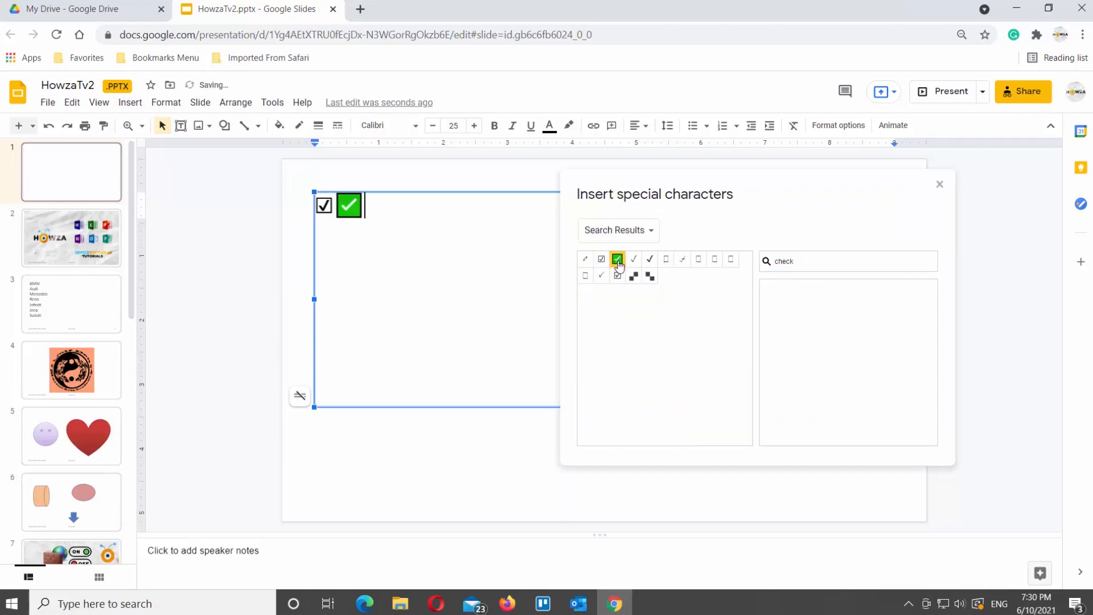
click(633, 259)
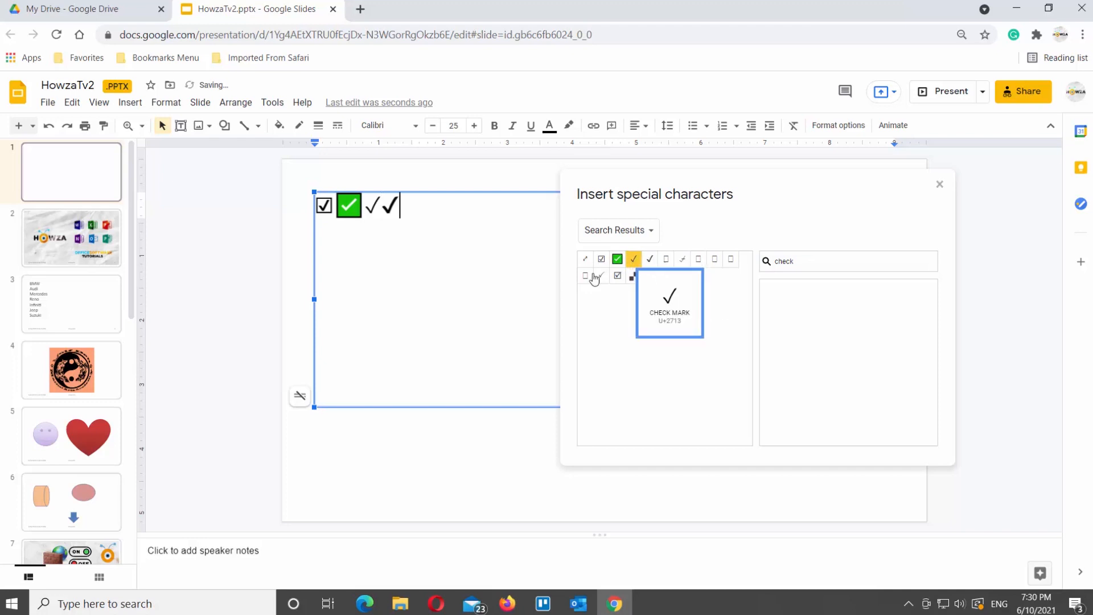
click(617, 275)
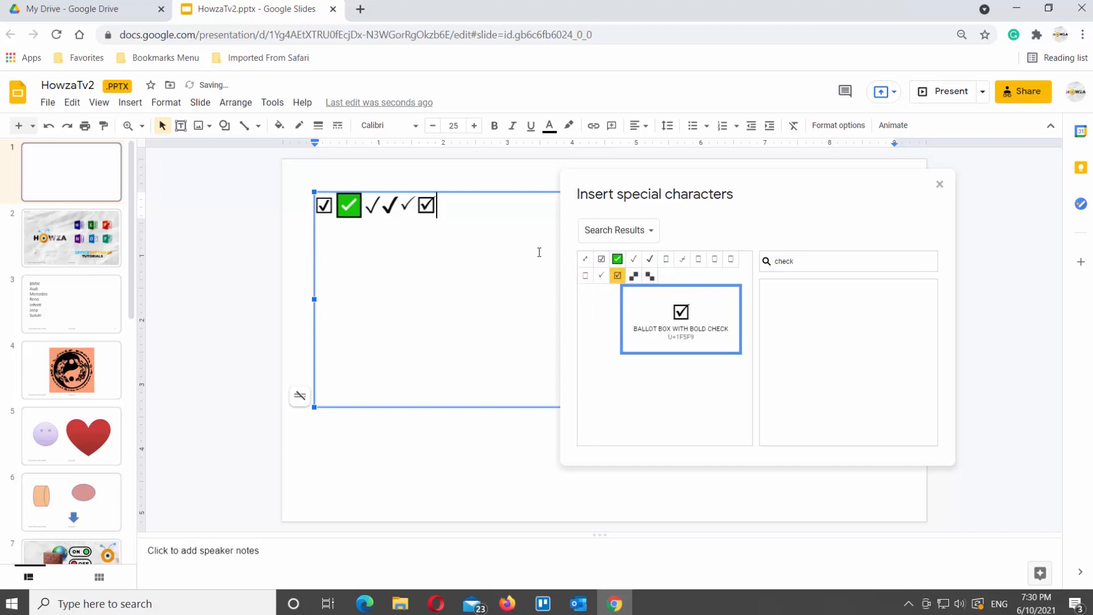
click(585, 275)
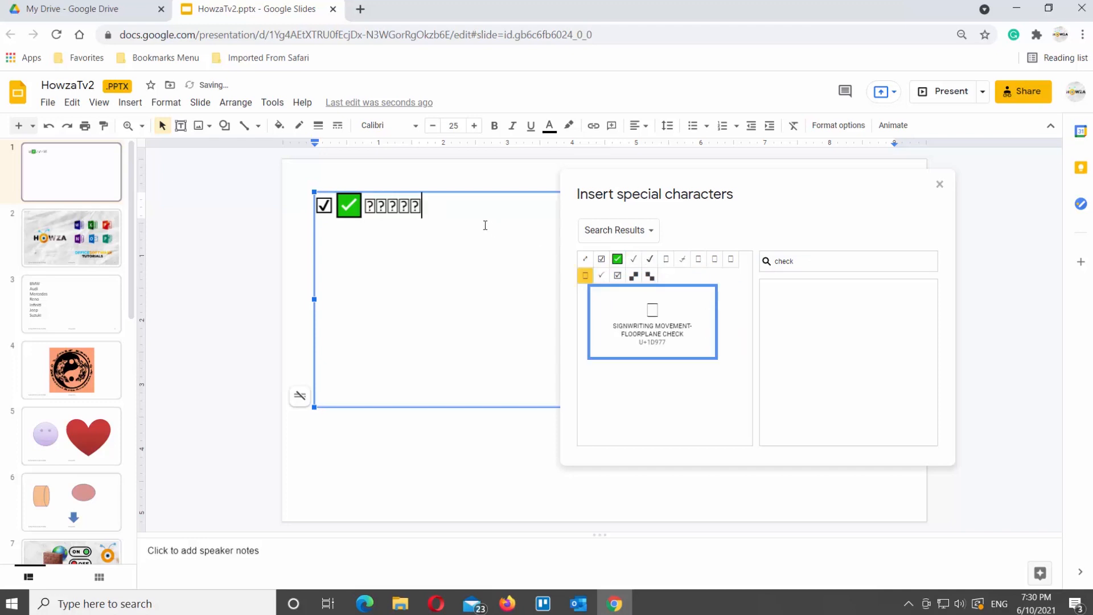
key(Backspace)
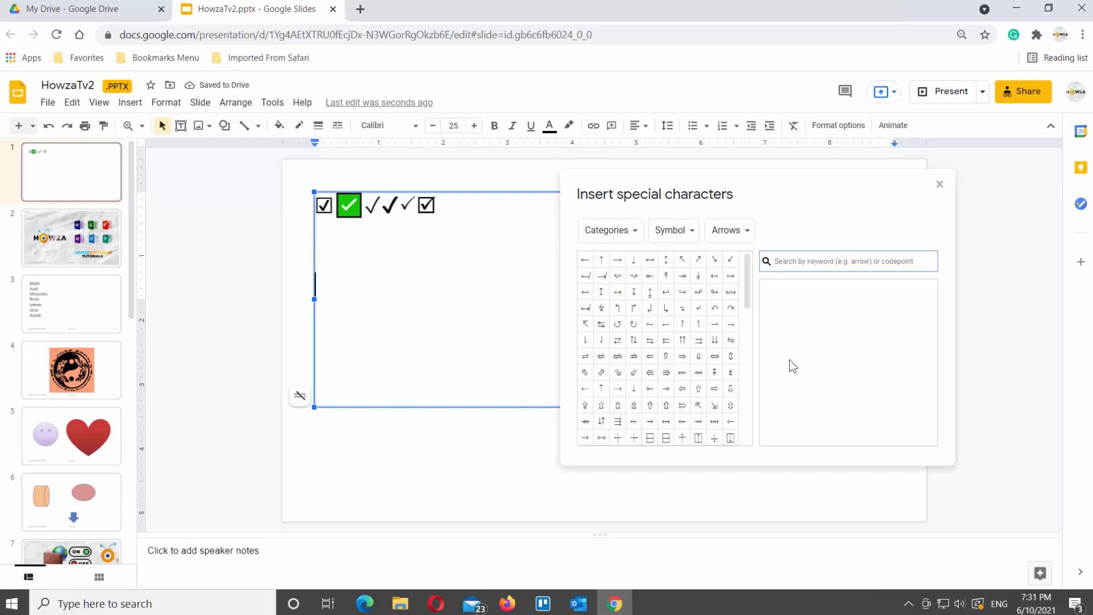
Sketch a check mark in the drawing panel and insert the matching check mark result.
drag(788, 365, 882, 345)
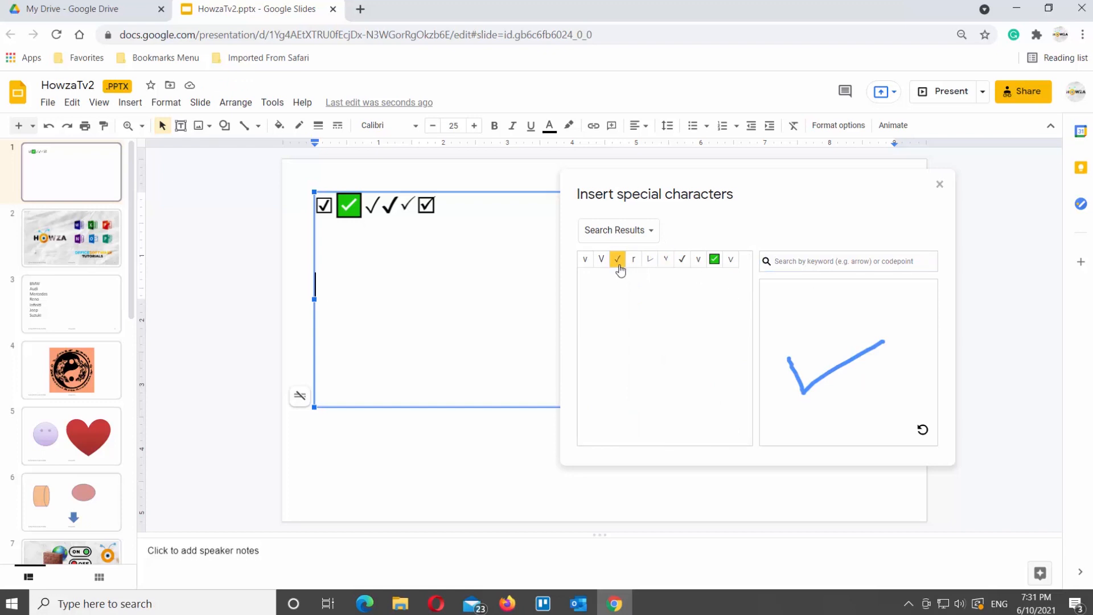
click(680, 259)
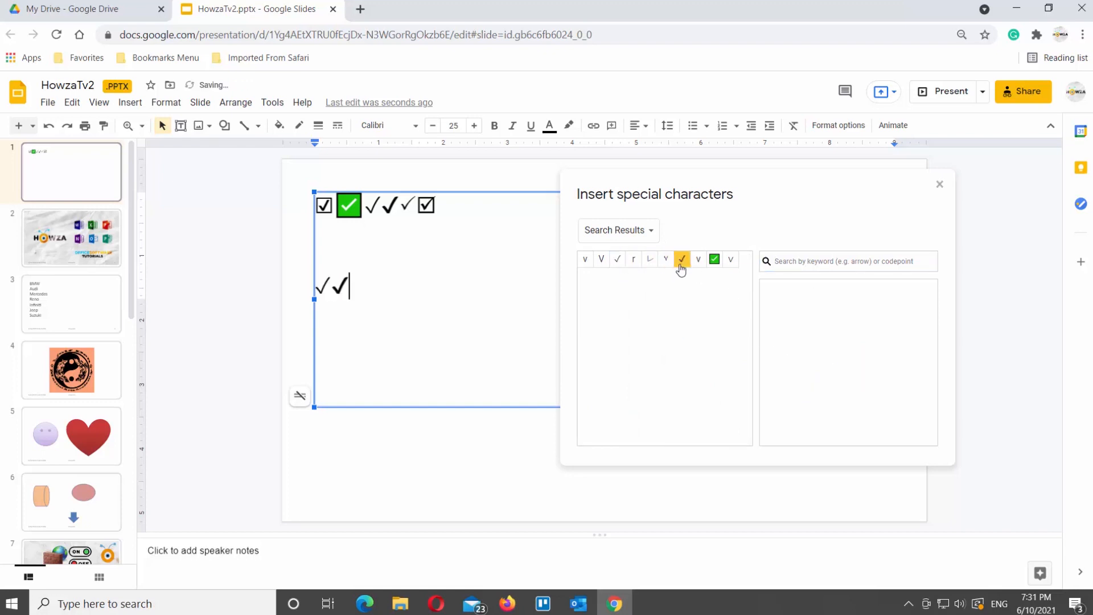